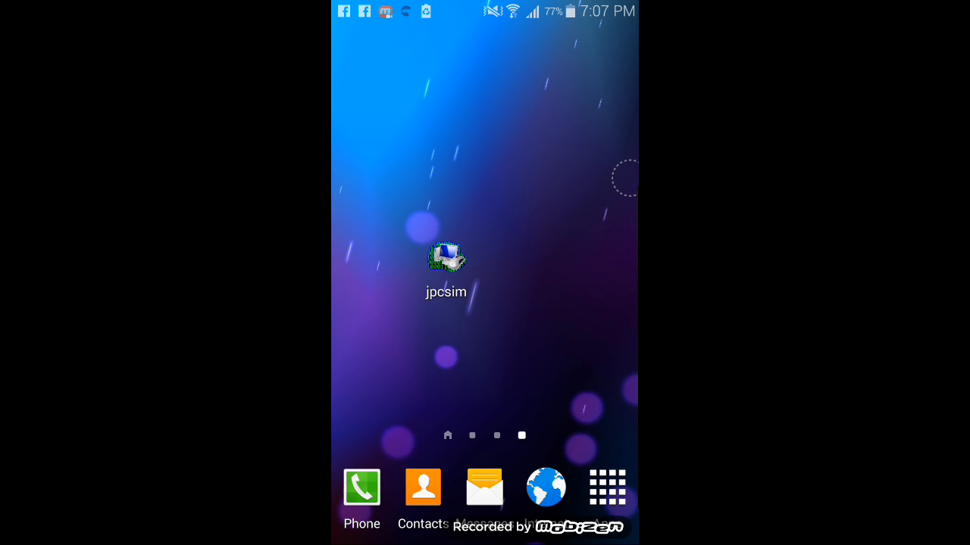
Launch the JPCSIM PC simulator app from the Android home screen
{"action": "left_click", "coordinate": [445, 259]}
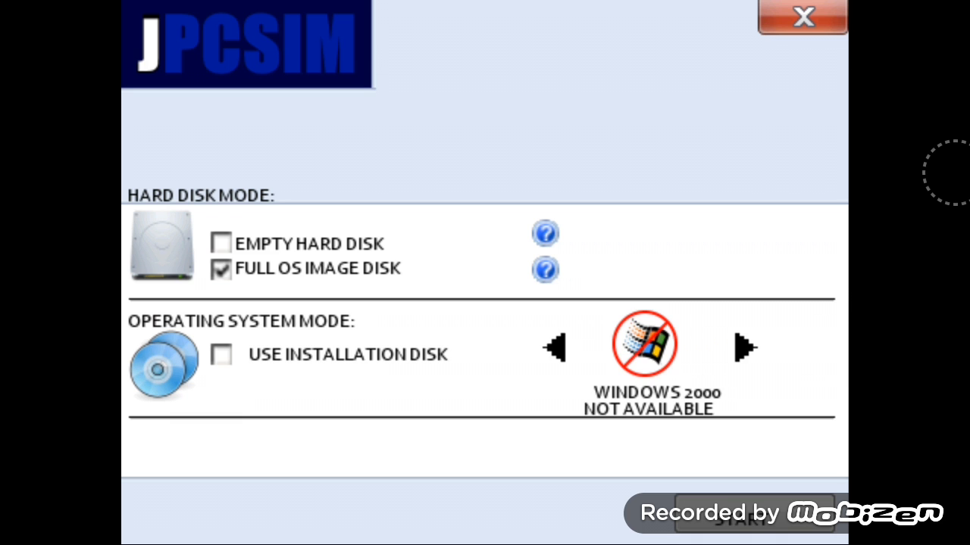
Cycle the operating-system choice through Windows ME, XP, Vista, 7, 8 and 8.1, keeping full OS image disk mode
{"action": "left_click", "coordinate": [557, 347]}
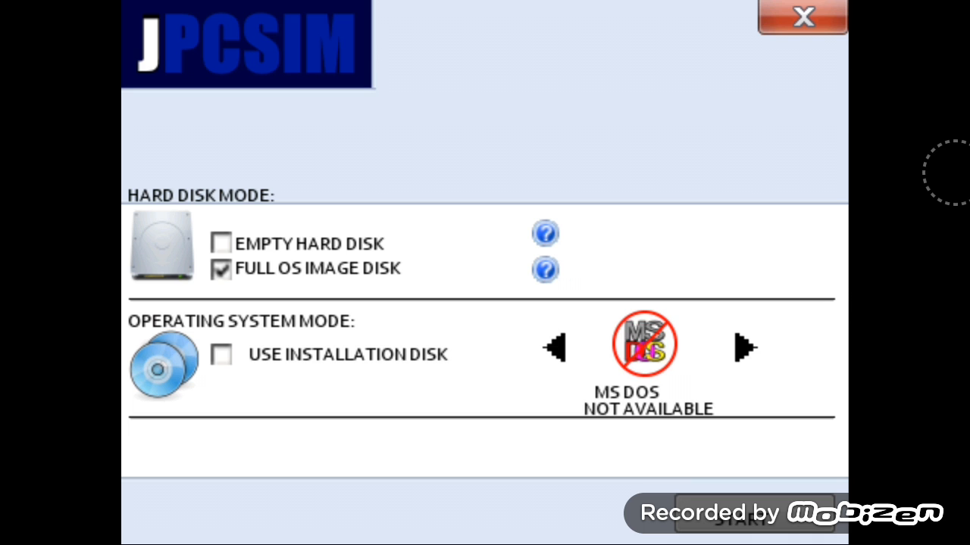
{"action": "left_click", "coordinate": [742, 347]}
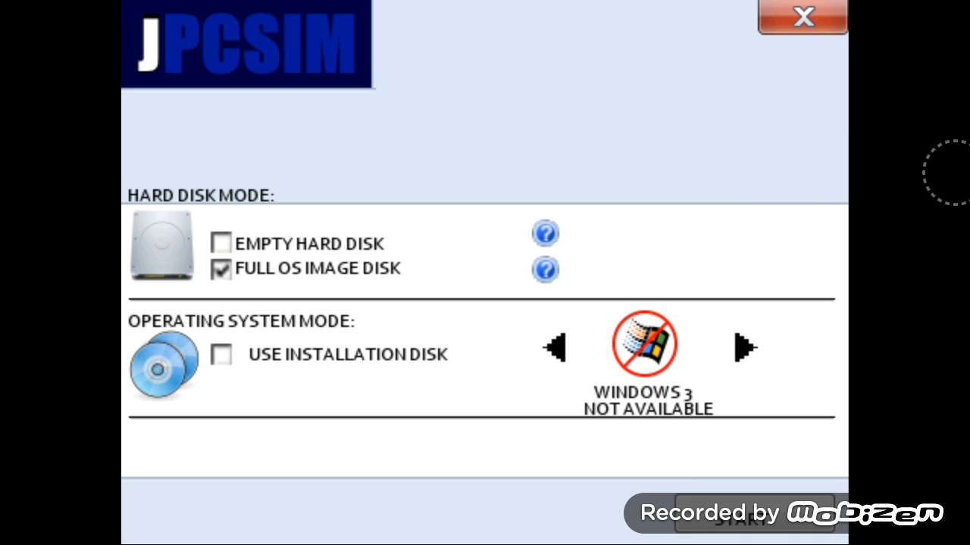
{"action": "left_click", "coordinate": [741, 346]}
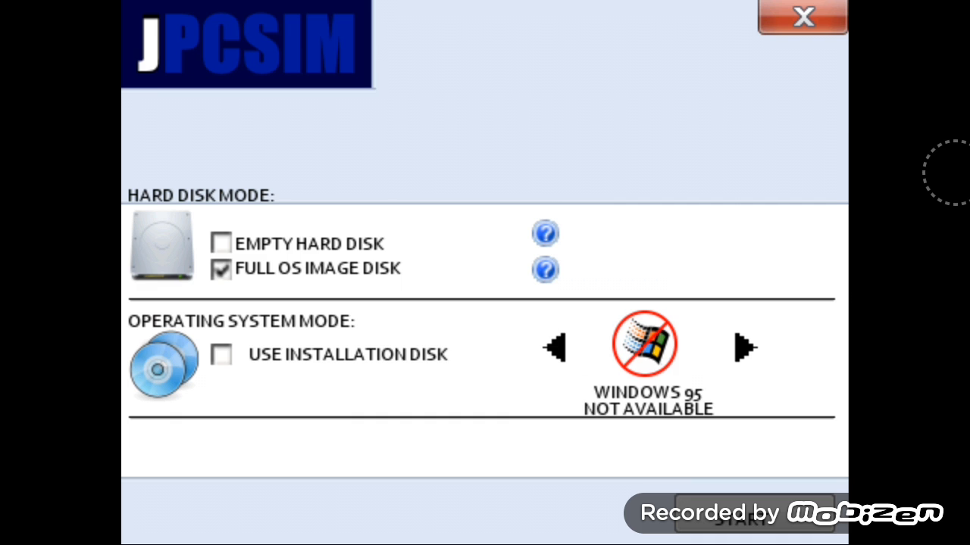
{"action": "left_click", "coordinate": [743, 346]}
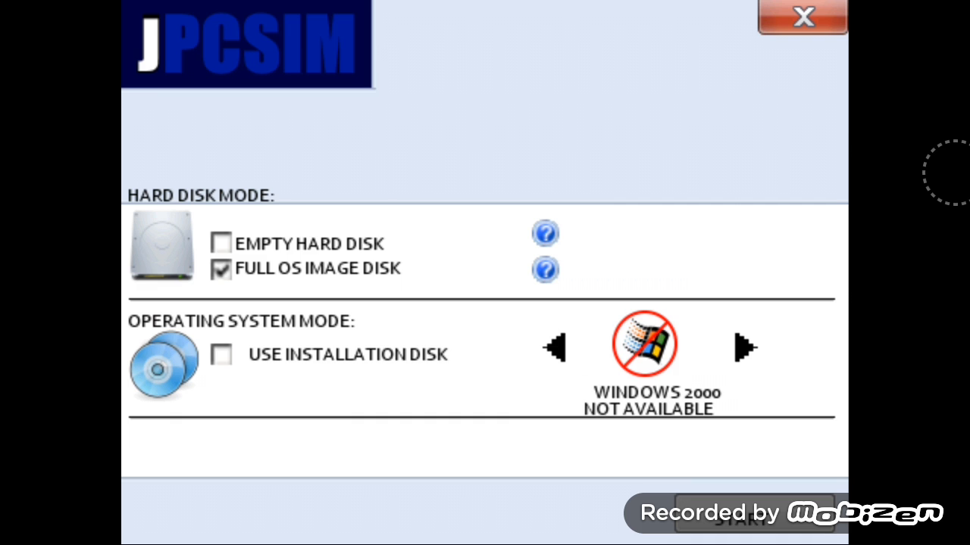
{"action": "left_click", "coordinate": [742, 347]}
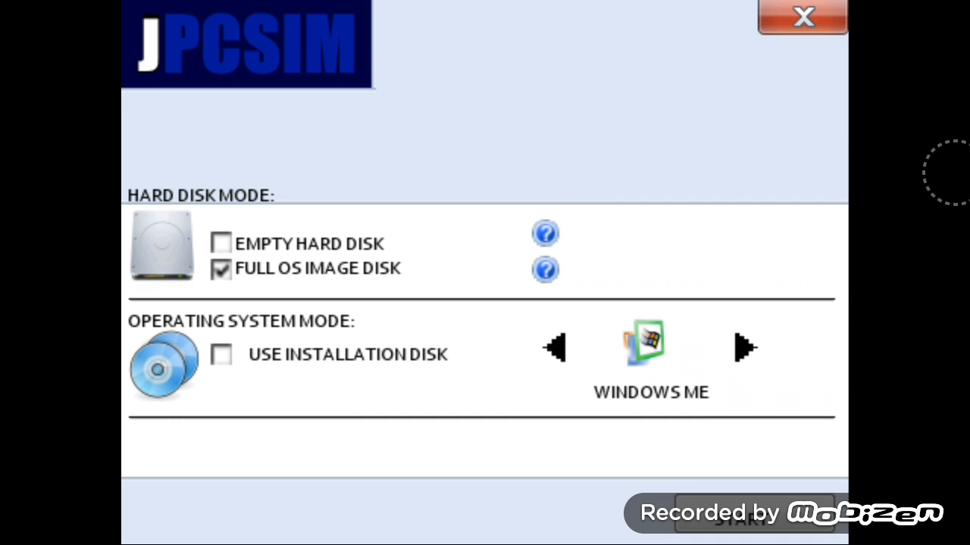
{"action": "left_click", "coordinate": [742, 347]}
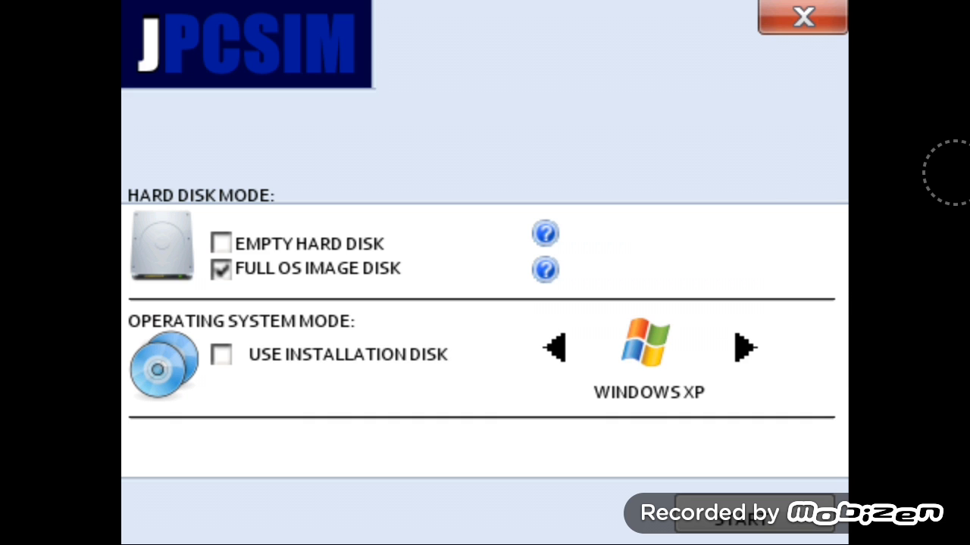
{"action": "left_click", "coordinate": [742, 346]}
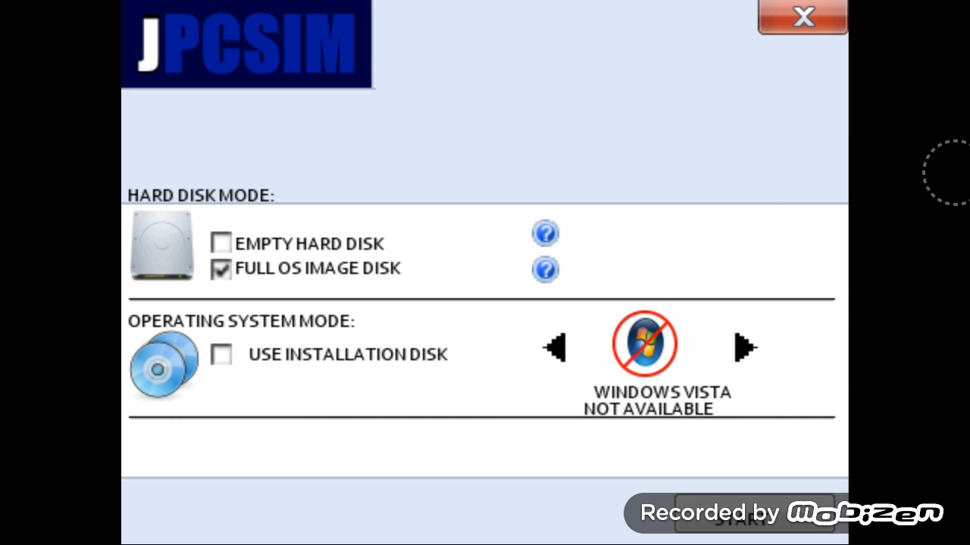
{"action": "left_click", "coordinate": [742, 347]}
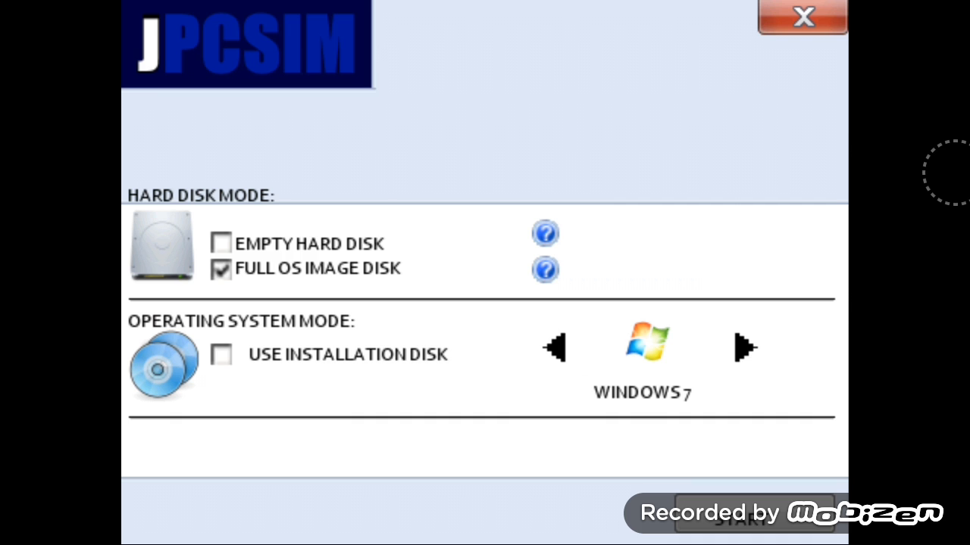
{"action": "left_click", "coordinate": [743, 347]}
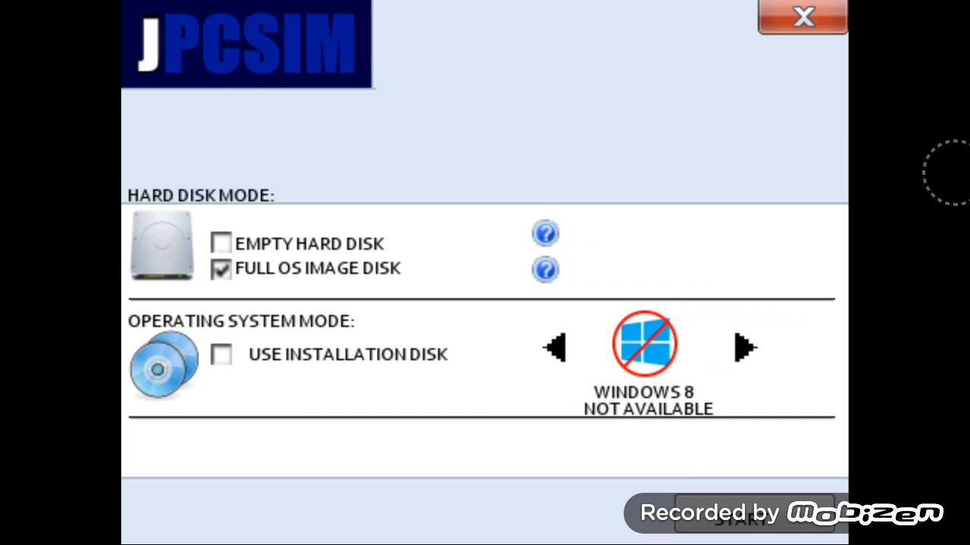
{"action": "left_click", "coordinate": [742, 346]}
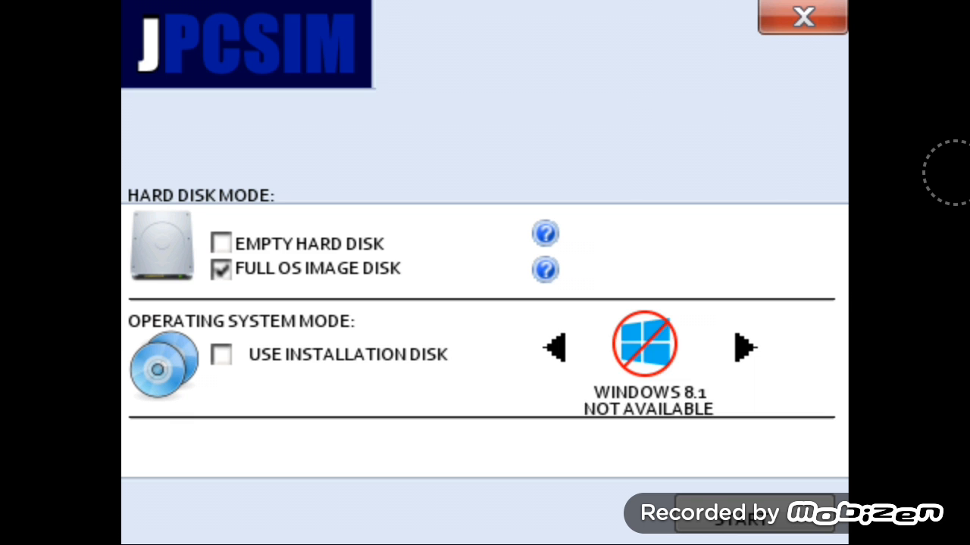
{"action": "left_click", "coordinate": [742, 346]}
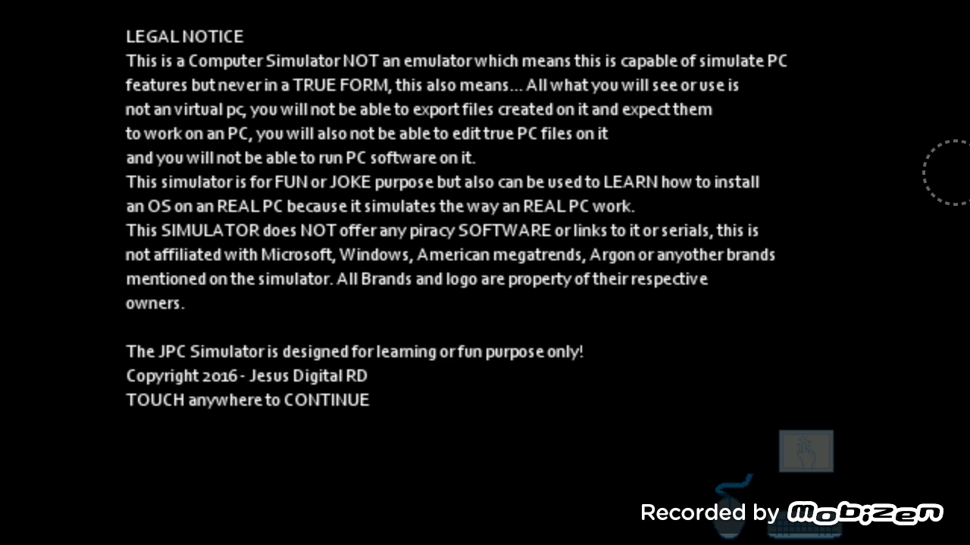
Accept the legal notice so the simulated PC boots into Windows
{"action": "left_click", "coordinate": [485, 272]}
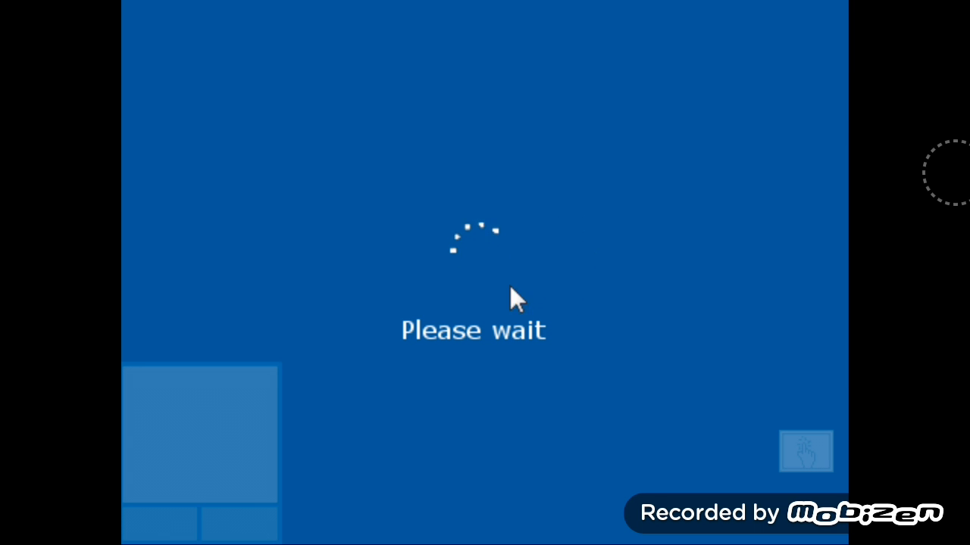
{"action": "mouse_move", "coordinate": [740, 215]}
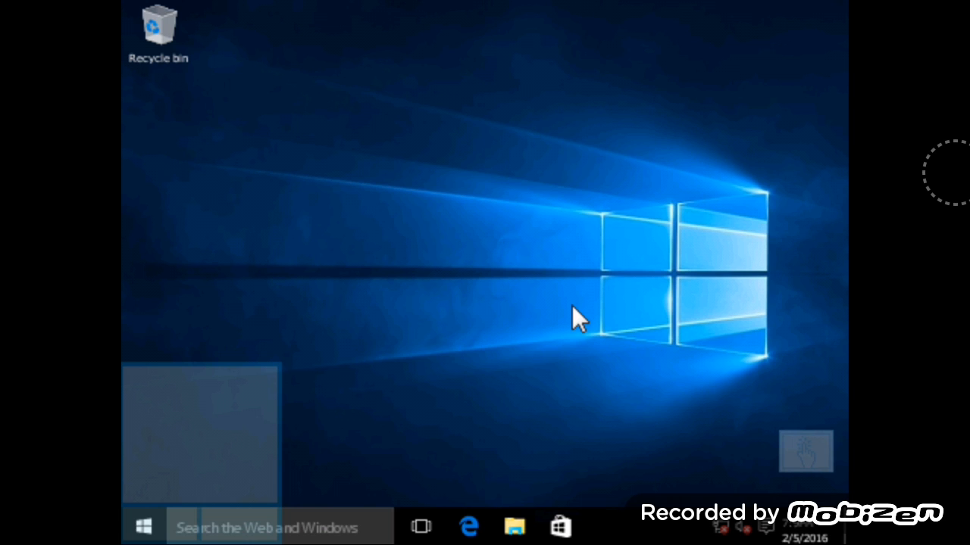
{"action": "mouse_move", "coordinate": [402, 273]}
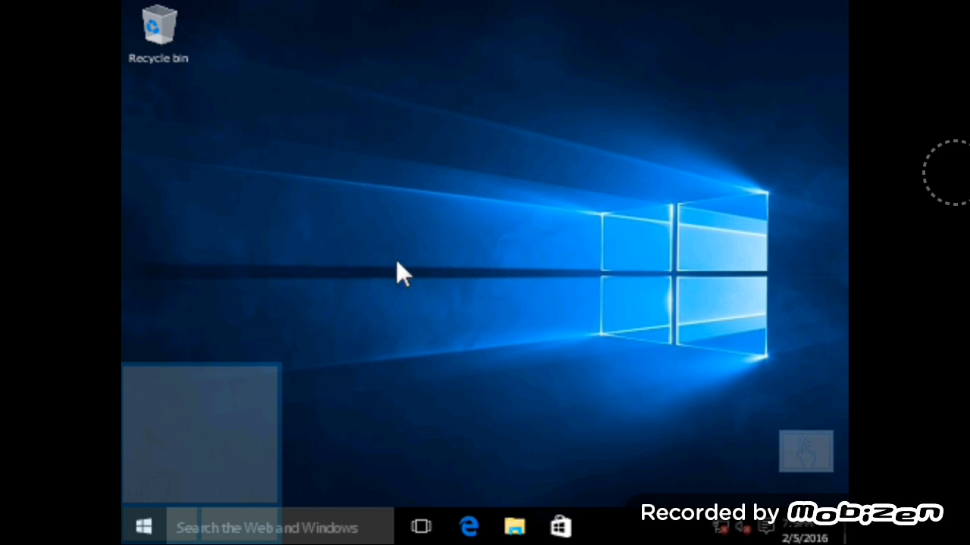
{"action": "mouse_move", "coordinate": [221, 85]}
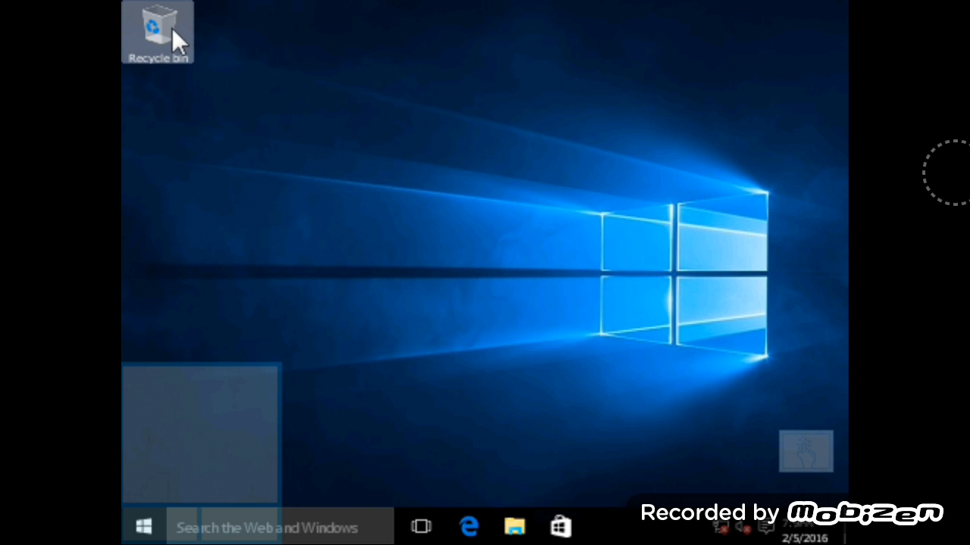
{"action": "mouse_move", "coordinate": [330, 352]}
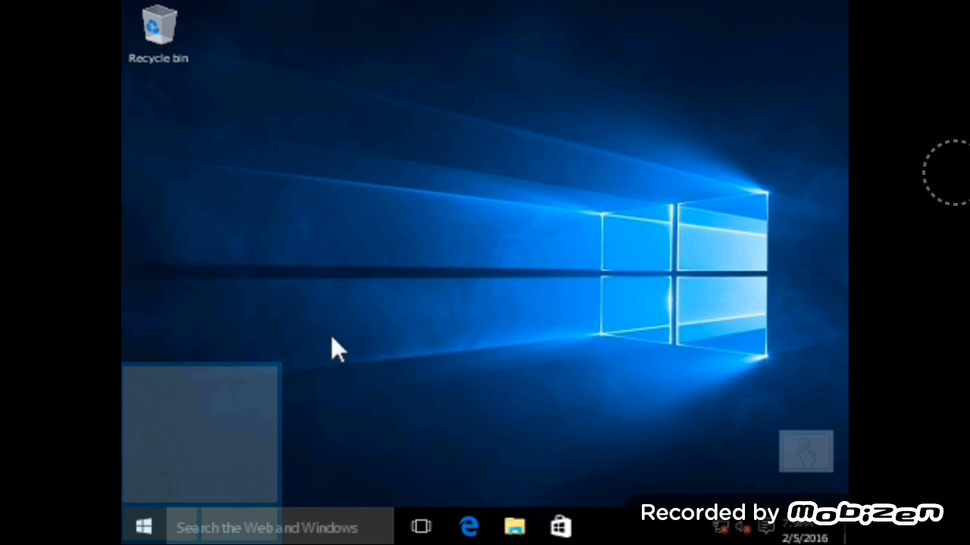
Power off the simulated Windows 10 machine from its Start menu, returning to the setup screen
{"action": "left_click", "coordinate": [139, 522]}
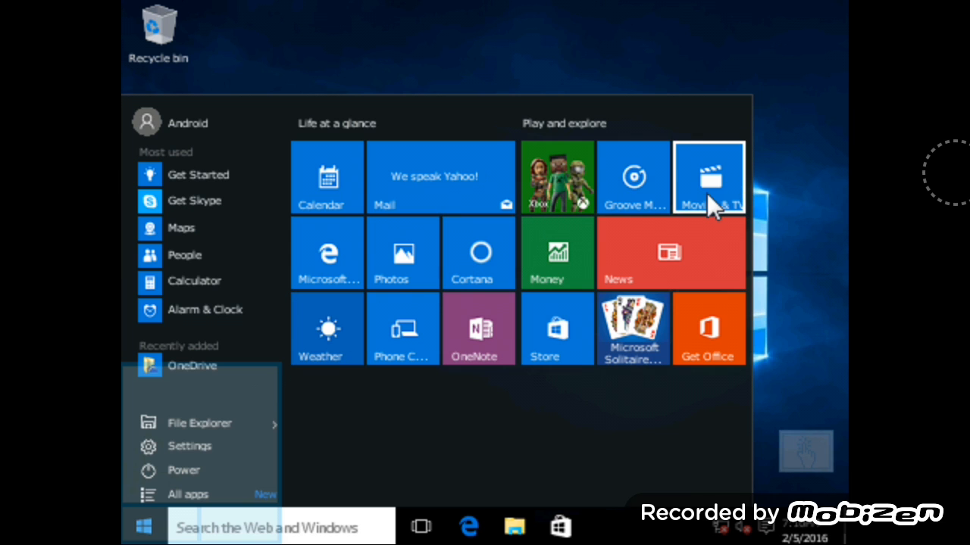
{"action": "mouse_move", "coordinate": [409, 294]}
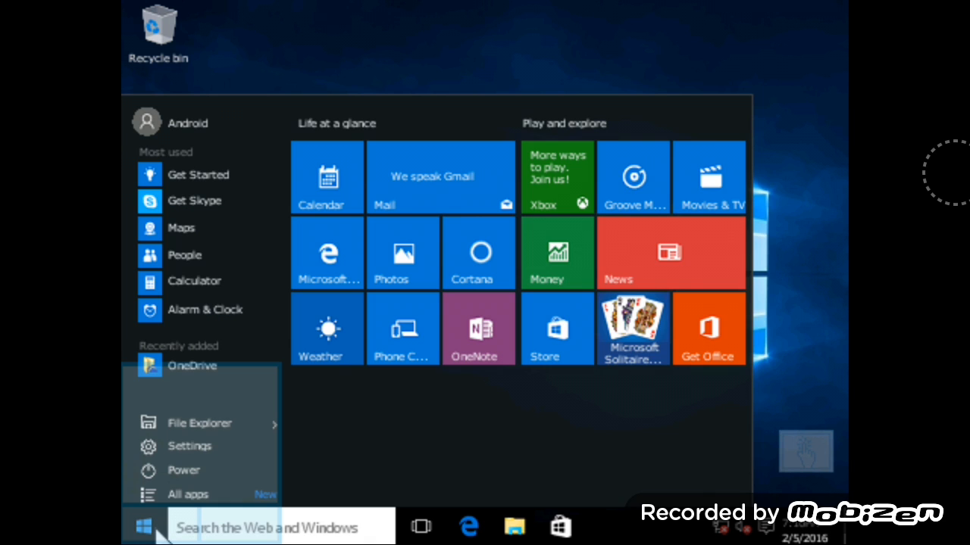
{"action": "left_click", "coordinate": [142, 524]}
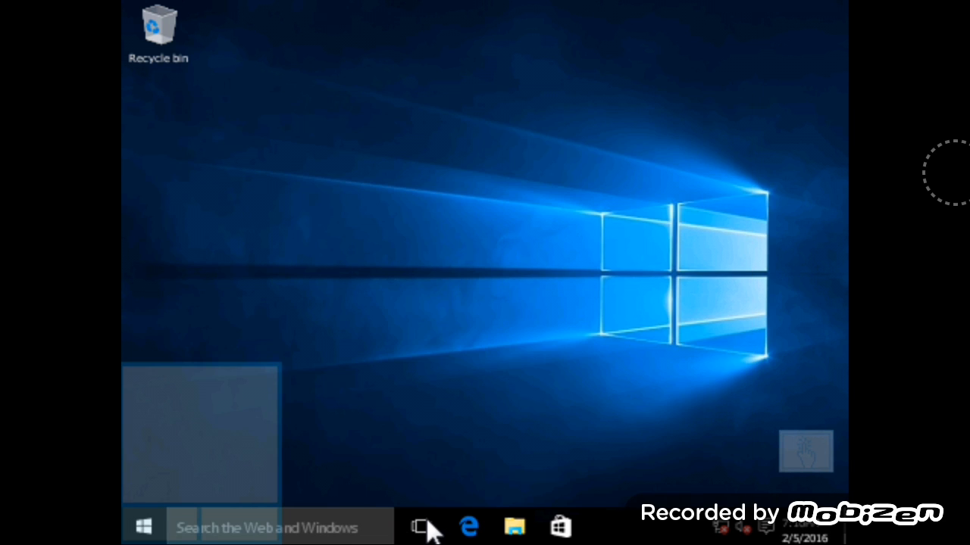
{"action": "mouse_move", "coordinate": [522, 539]}
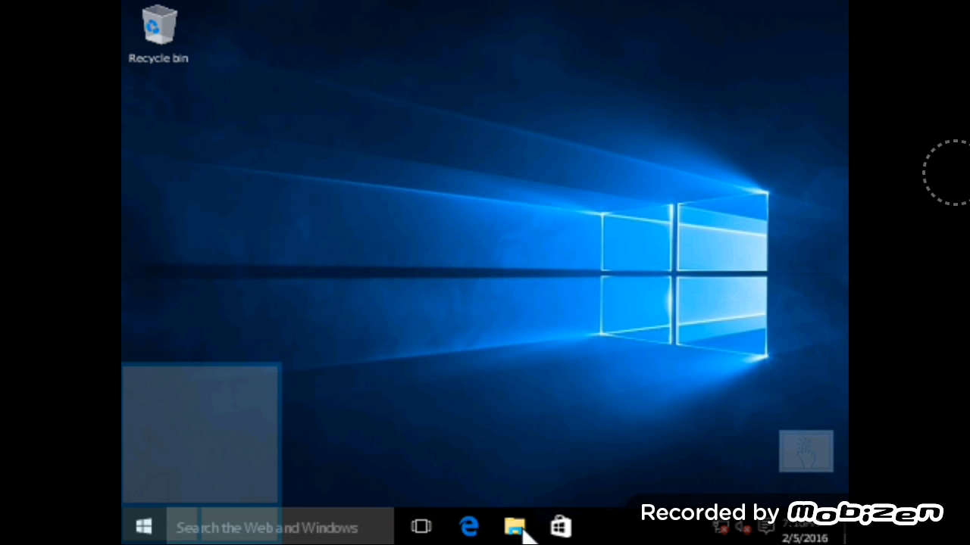
{"action": "mouse_move", "coordinate": [397, 527]}
{"action": "type", "text": "sff;f"}
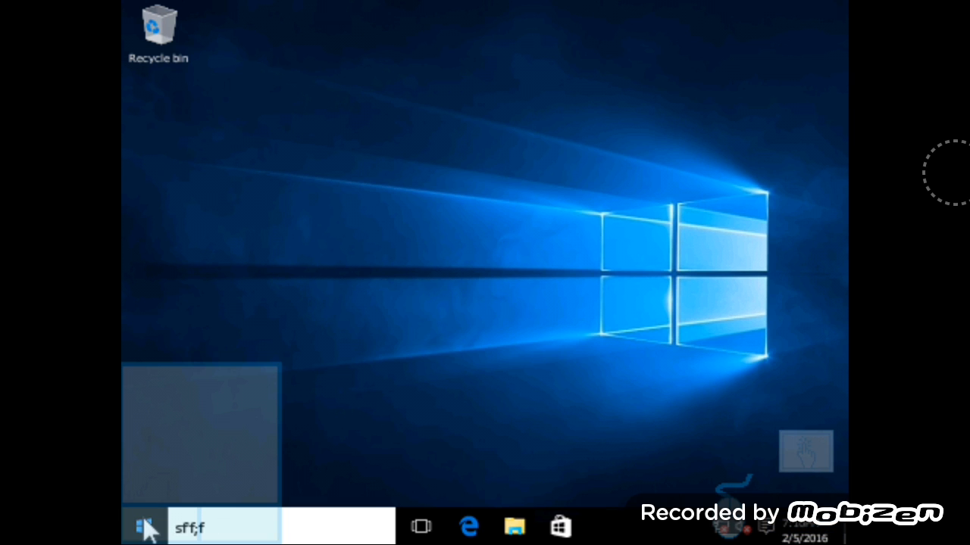
{"action": "left_click", "coordinate": [143, 524]}
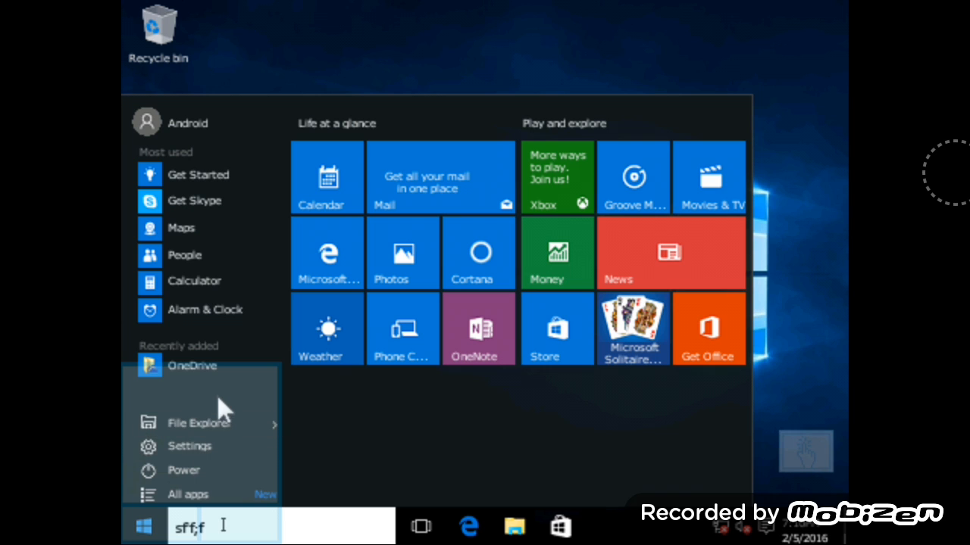
{"action": "mouse_move", "coordinate": [209, 282]}
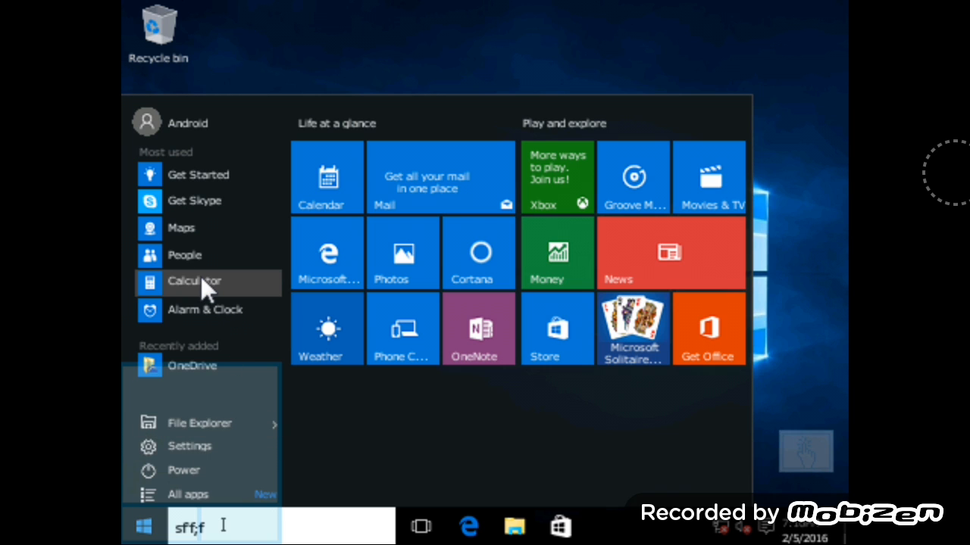
{"action": "mouse_move", "coordinate": [225, 238]}
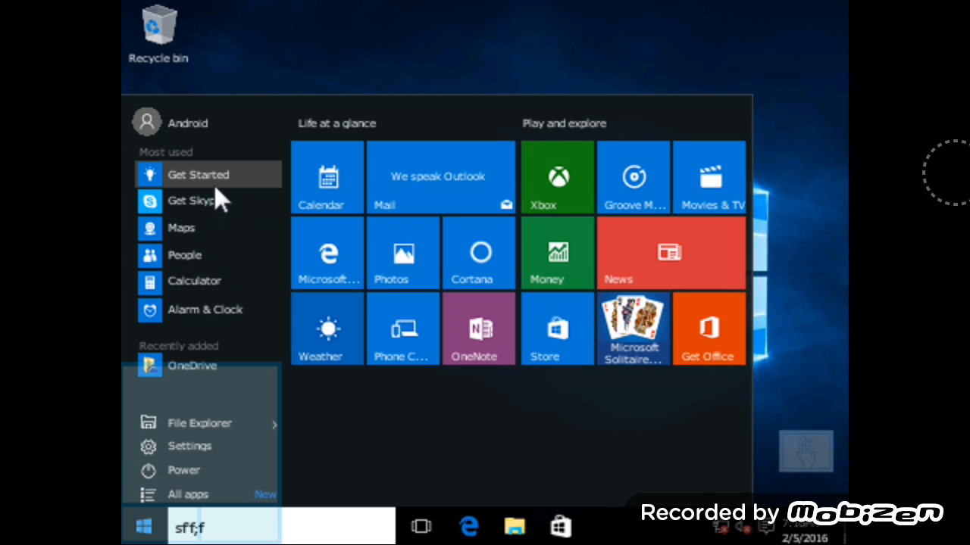
{"action": "mouse_move", "coordinate": [179, 424]}
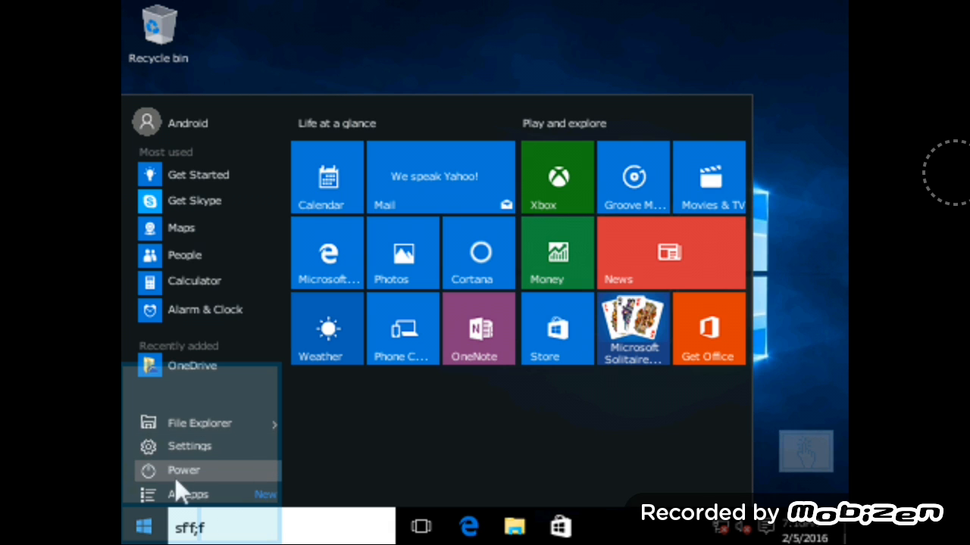
{"action": "left_click", "coordinate": [183, 471]}
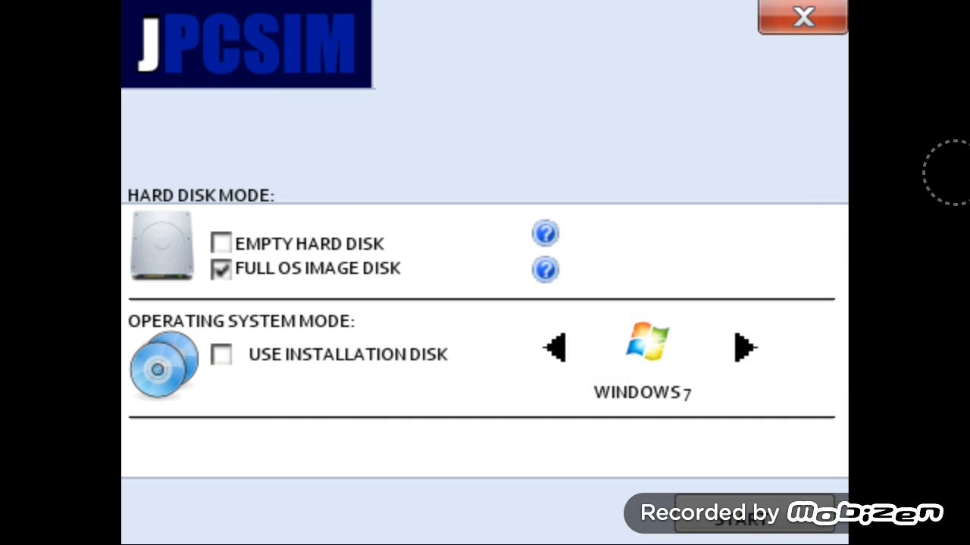
Settle on Windows 7 as the operating system and start the simulated machine
{"action": "left_click", "coordinate": [741, 345]}
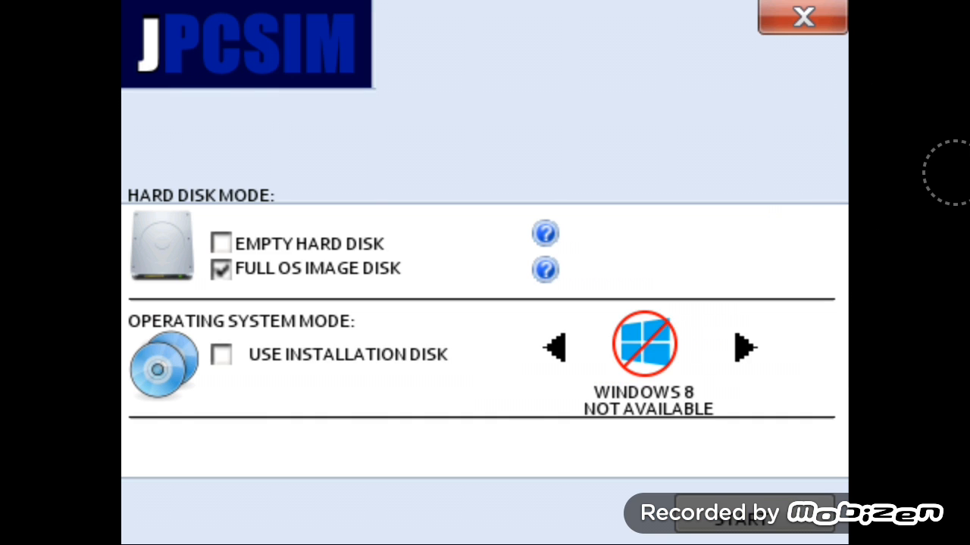
{"action": "left_click", "coordinate": [739, 527]}
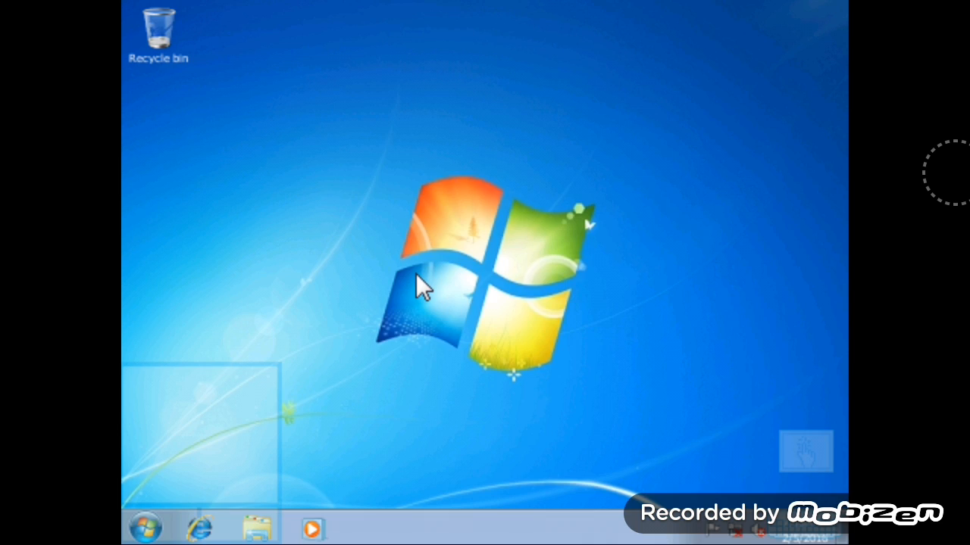
{"action": "mouse_move", "coordinate": [586, 230]}
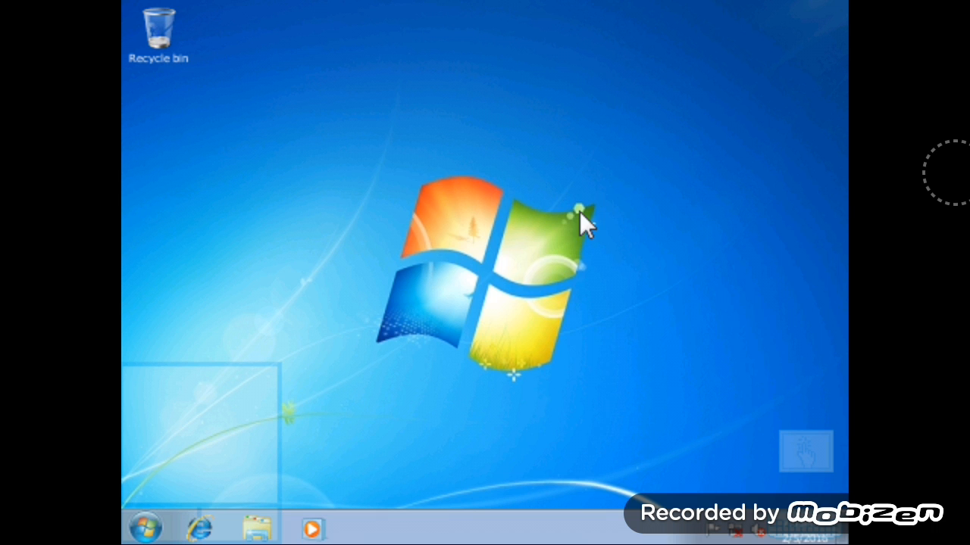
{"action": "mouse_move", "coordinate": [190, 379]}
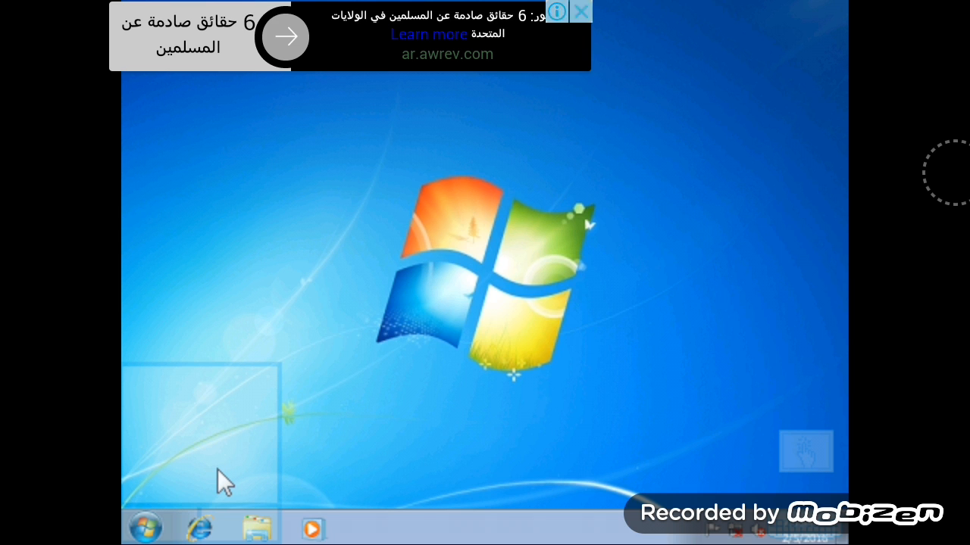
Browse the Pictures library to the Sample Pictures folder and select the Koala picture
{"action": "left_click", "coordinate": [578, 12]}
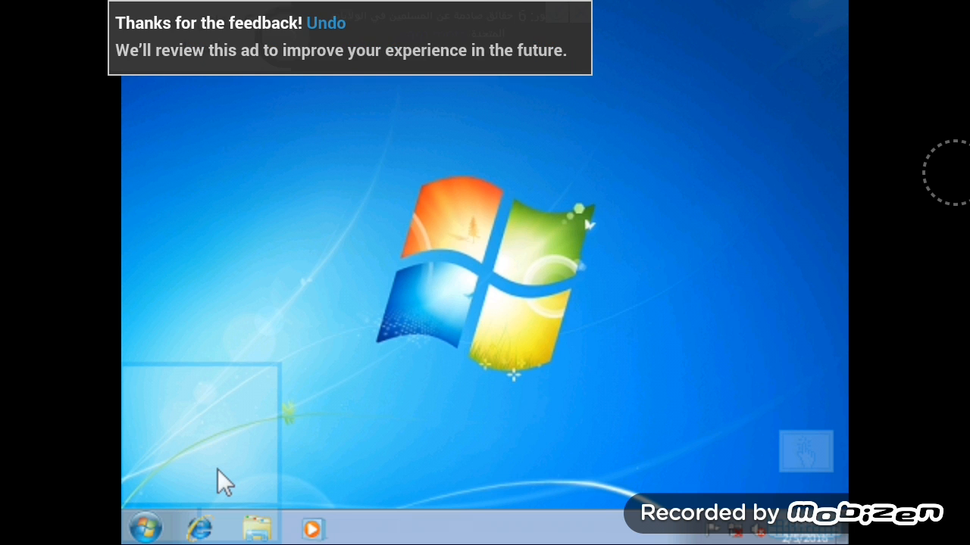
{"action": "mouse_move", "coordinate": [260, 523]}
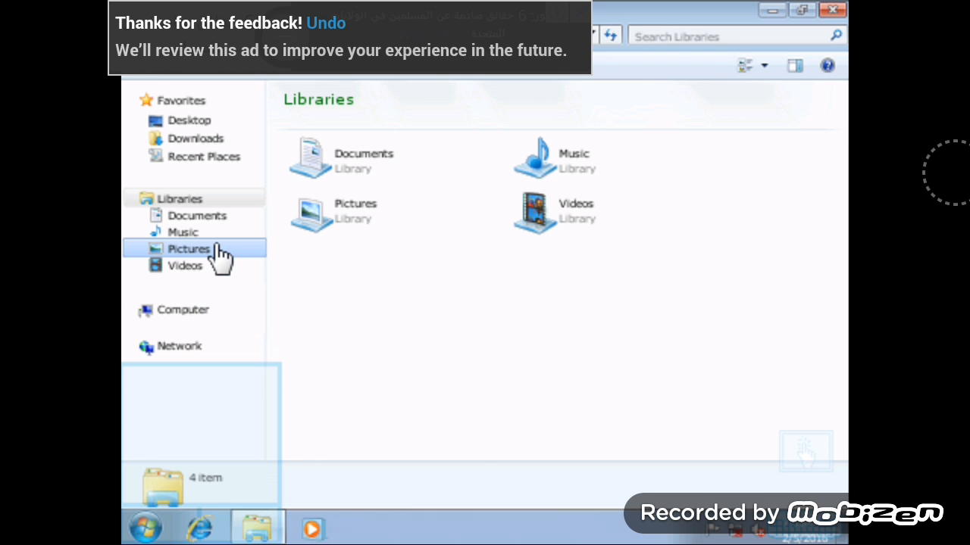
{"action": "left_click", "coordinate": [188, 248]}
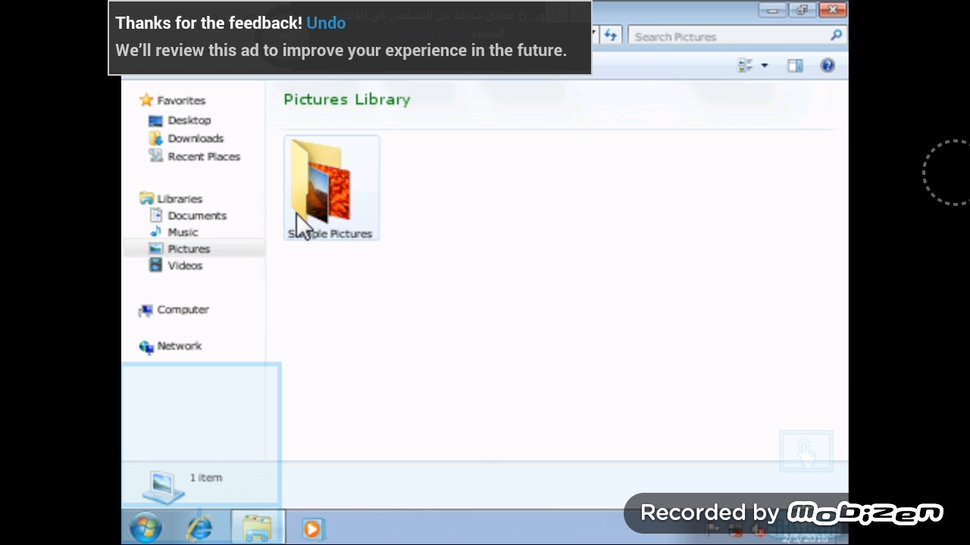
{"action": "double_click", "coordinate": [330, 188]}
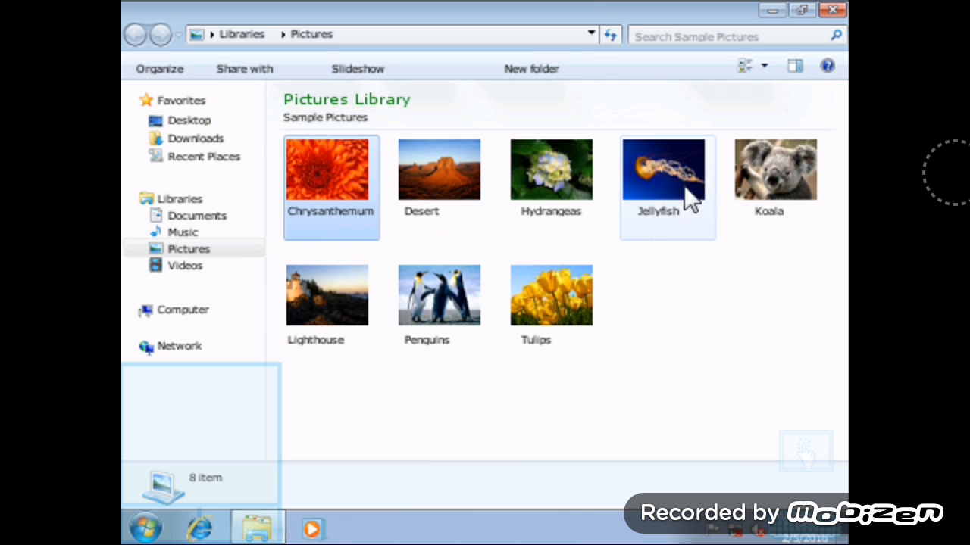
{"action": "left_click", "coordinate": [774, 170]}
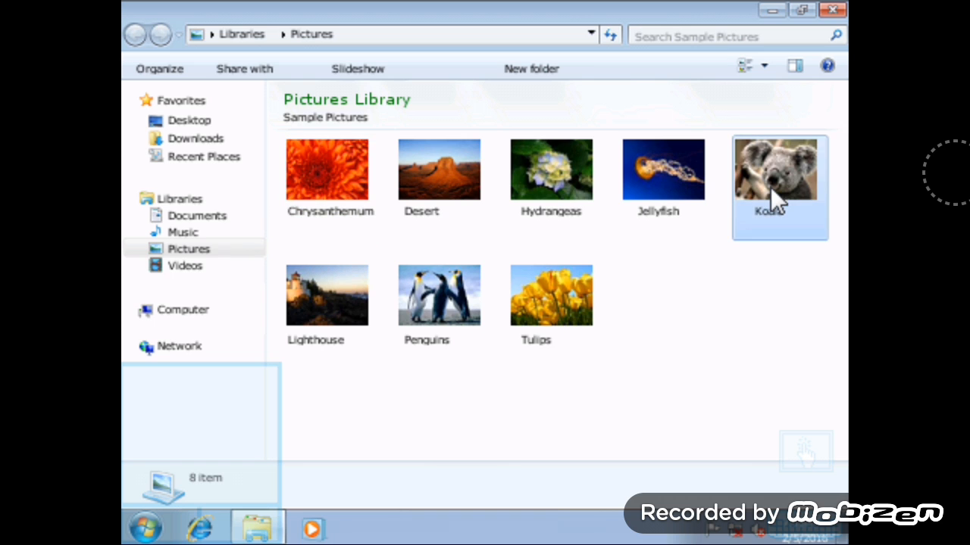
{"action": "mouse_move", "coordinate": [742, 500]}
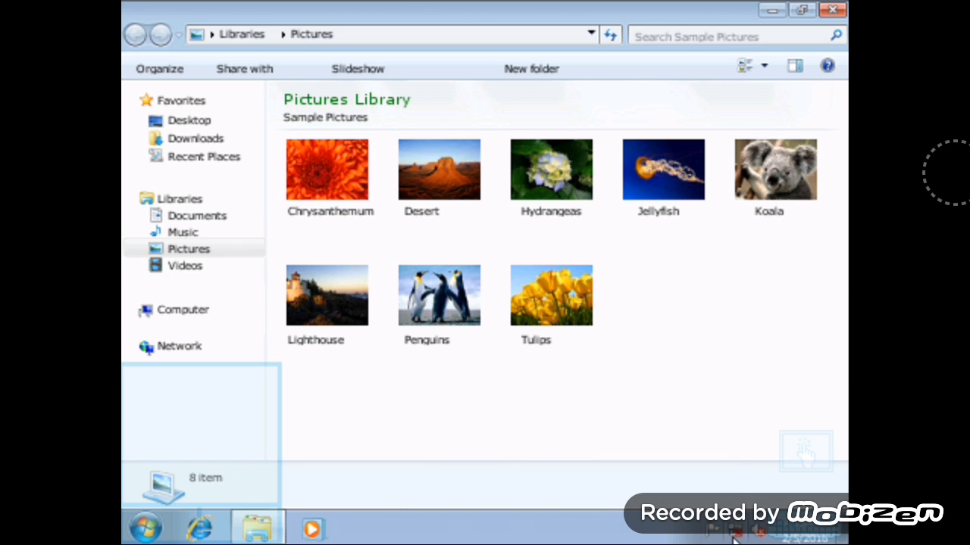
{"action": "mouse_move", "coordinate": [634, 527]}
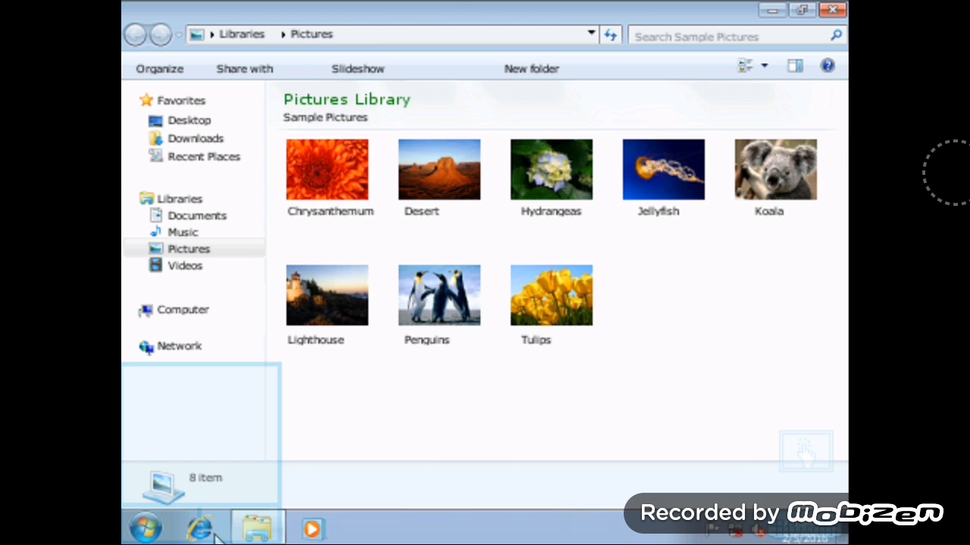
Launch the simulated web browser, which reports no network connection
{"action": "left_click", "coordinate": [200, 527]}
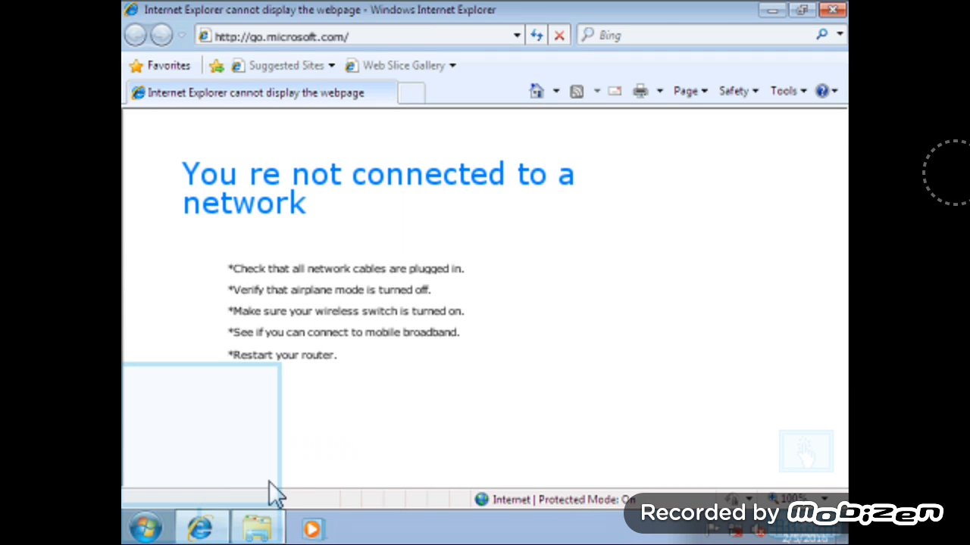
{"action": "mouse_move", "coordinate": [447, 315]}
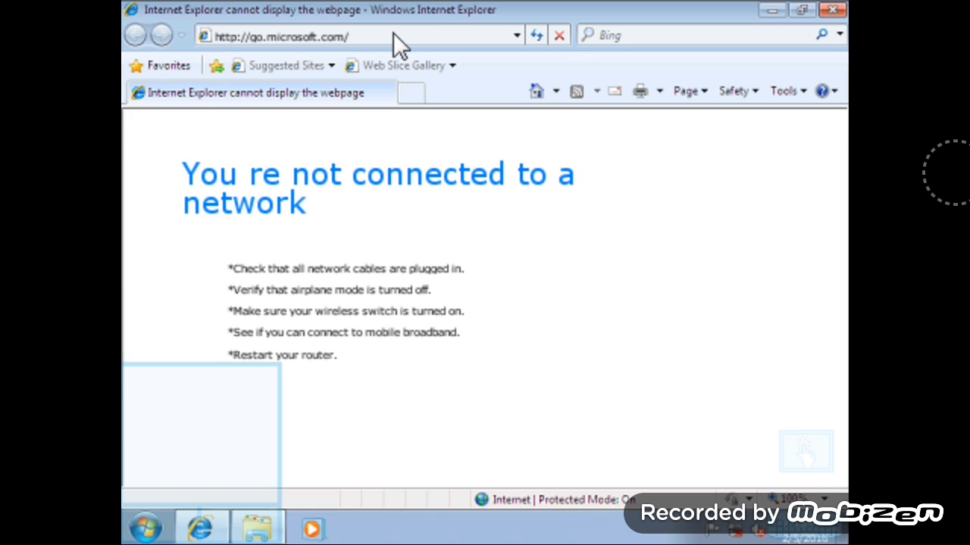
{"action": "mouse_move", "coordinate": [356, 66]}
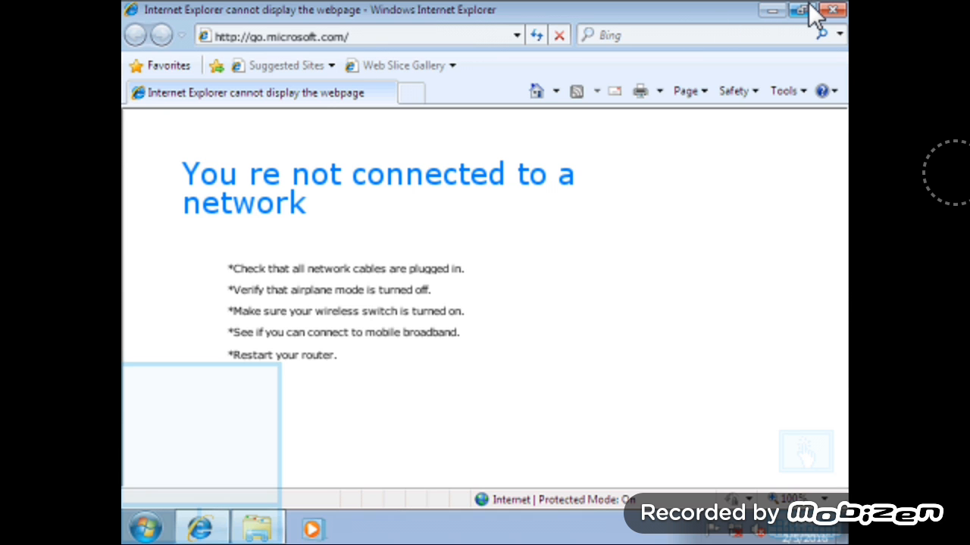
{"action": "mouse_move", "coordinate": [841, 15]}
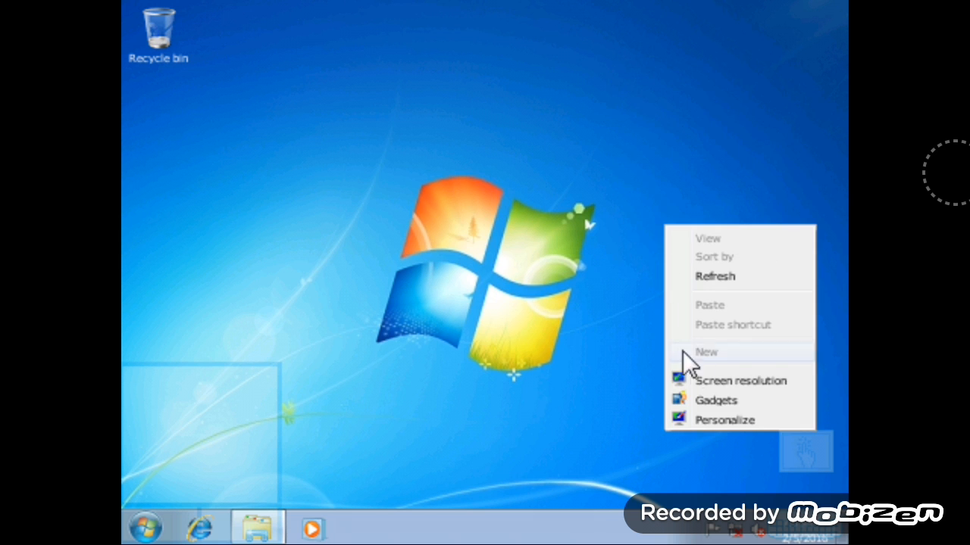
Add clock and other gadgets to the desktop from the gadget gallery, then dismiss it
{"action": "left_click", "coordinate": [716, 399]}
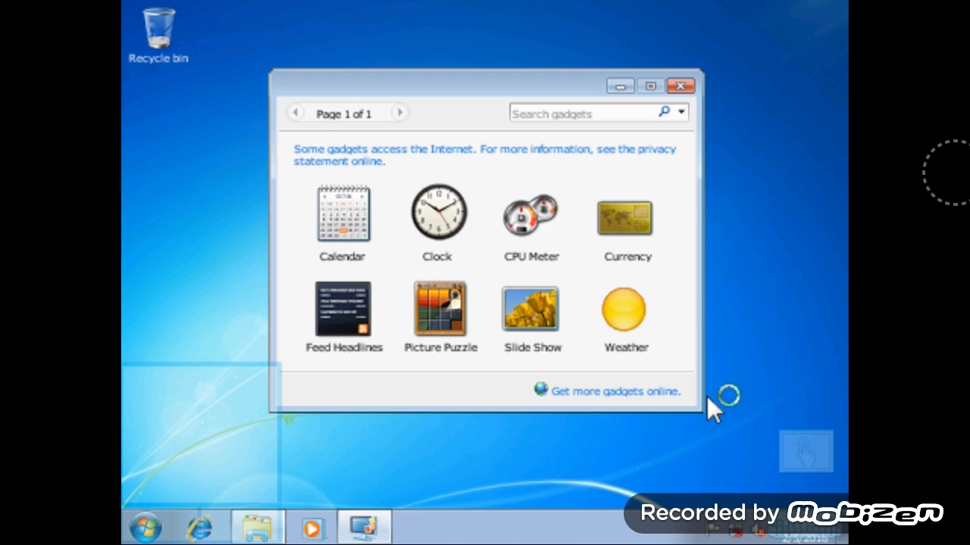
{"action": "mouse_move", "coordinate": [449, 239]}
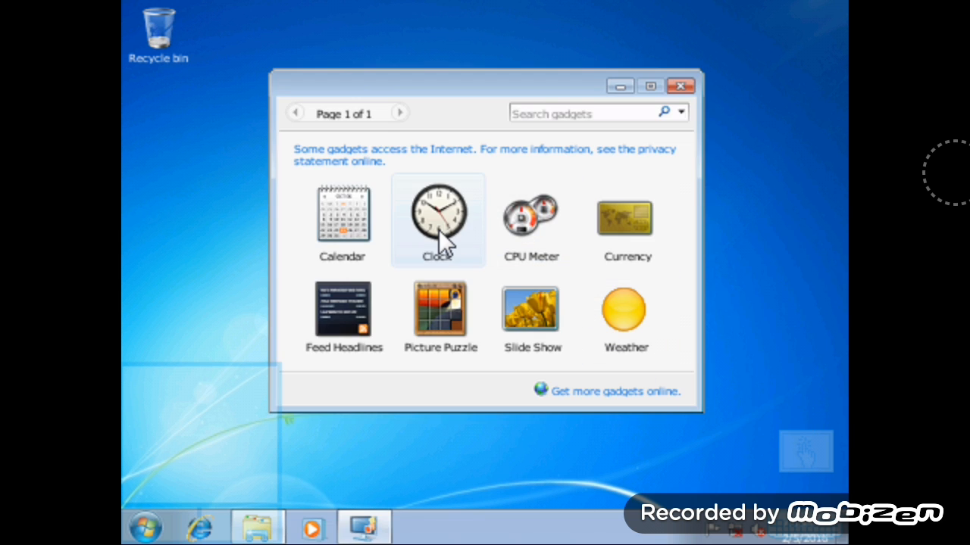
{"action": "double_click", "coordinate": [436, 215]}
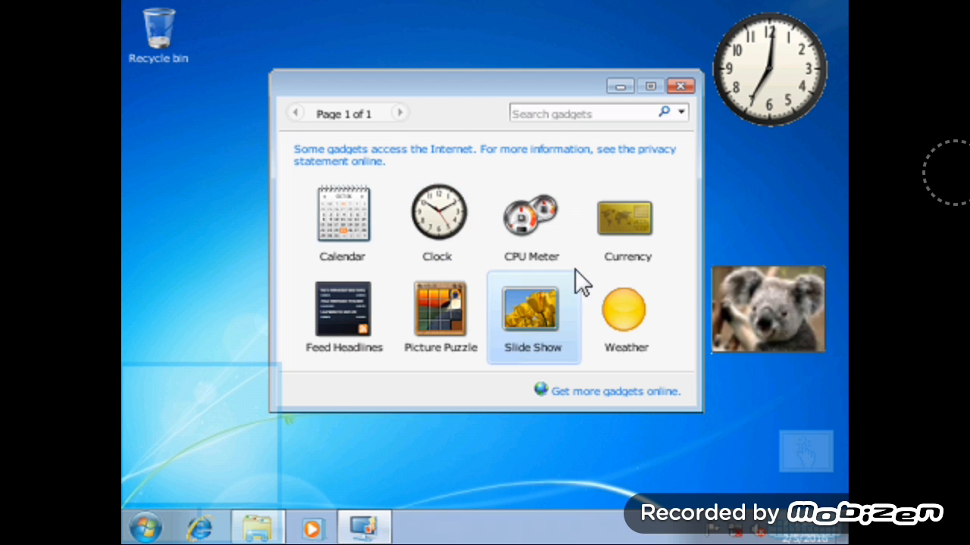
{"action": "double_click", "coordinate": [530, 215]}
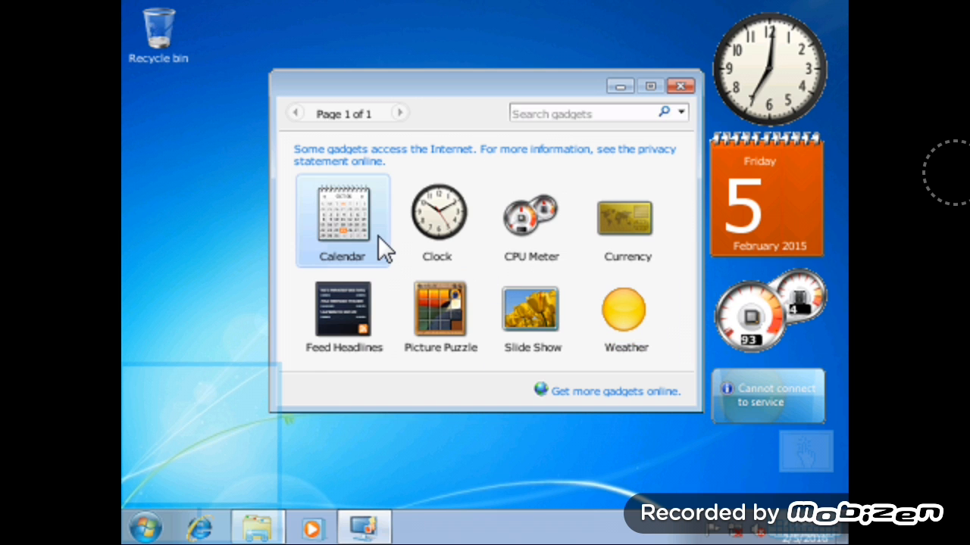
{"action": "mouse_move", "coordinate": [460, 226]}
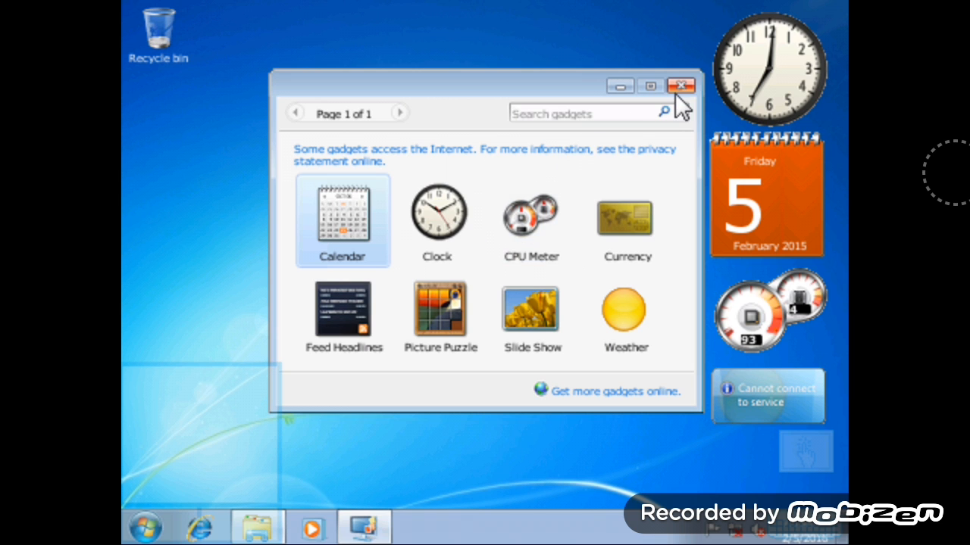
{"action": "left_click", "coordinate": [682, 86]}
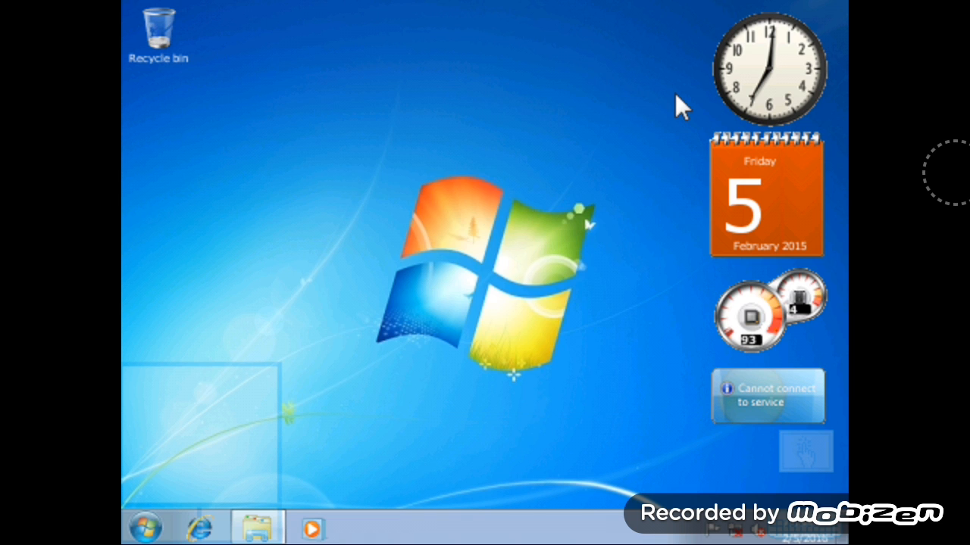